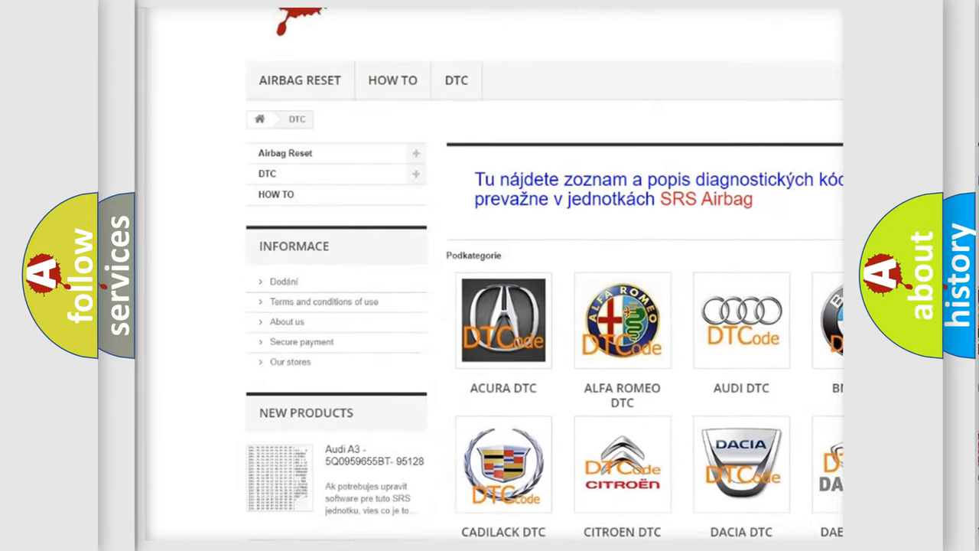
scroll("down", 3)
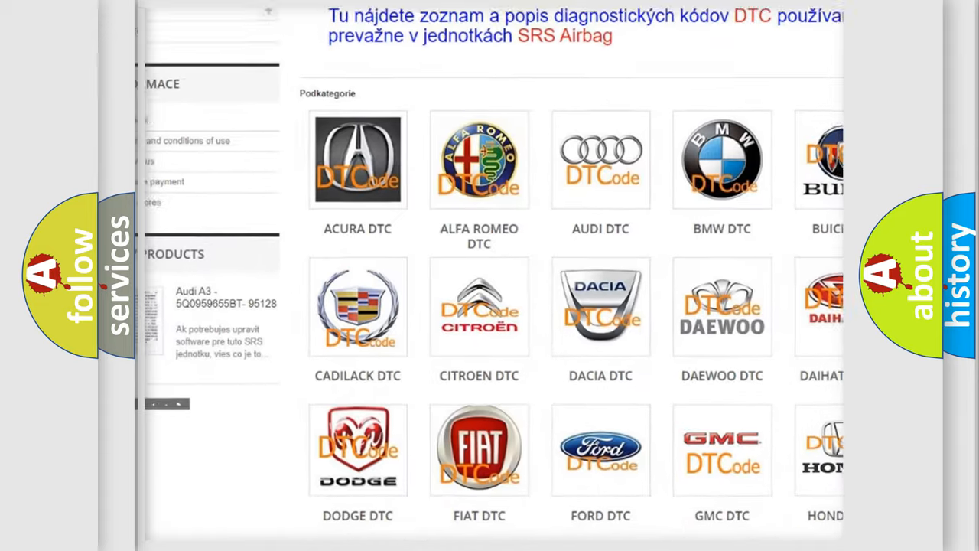